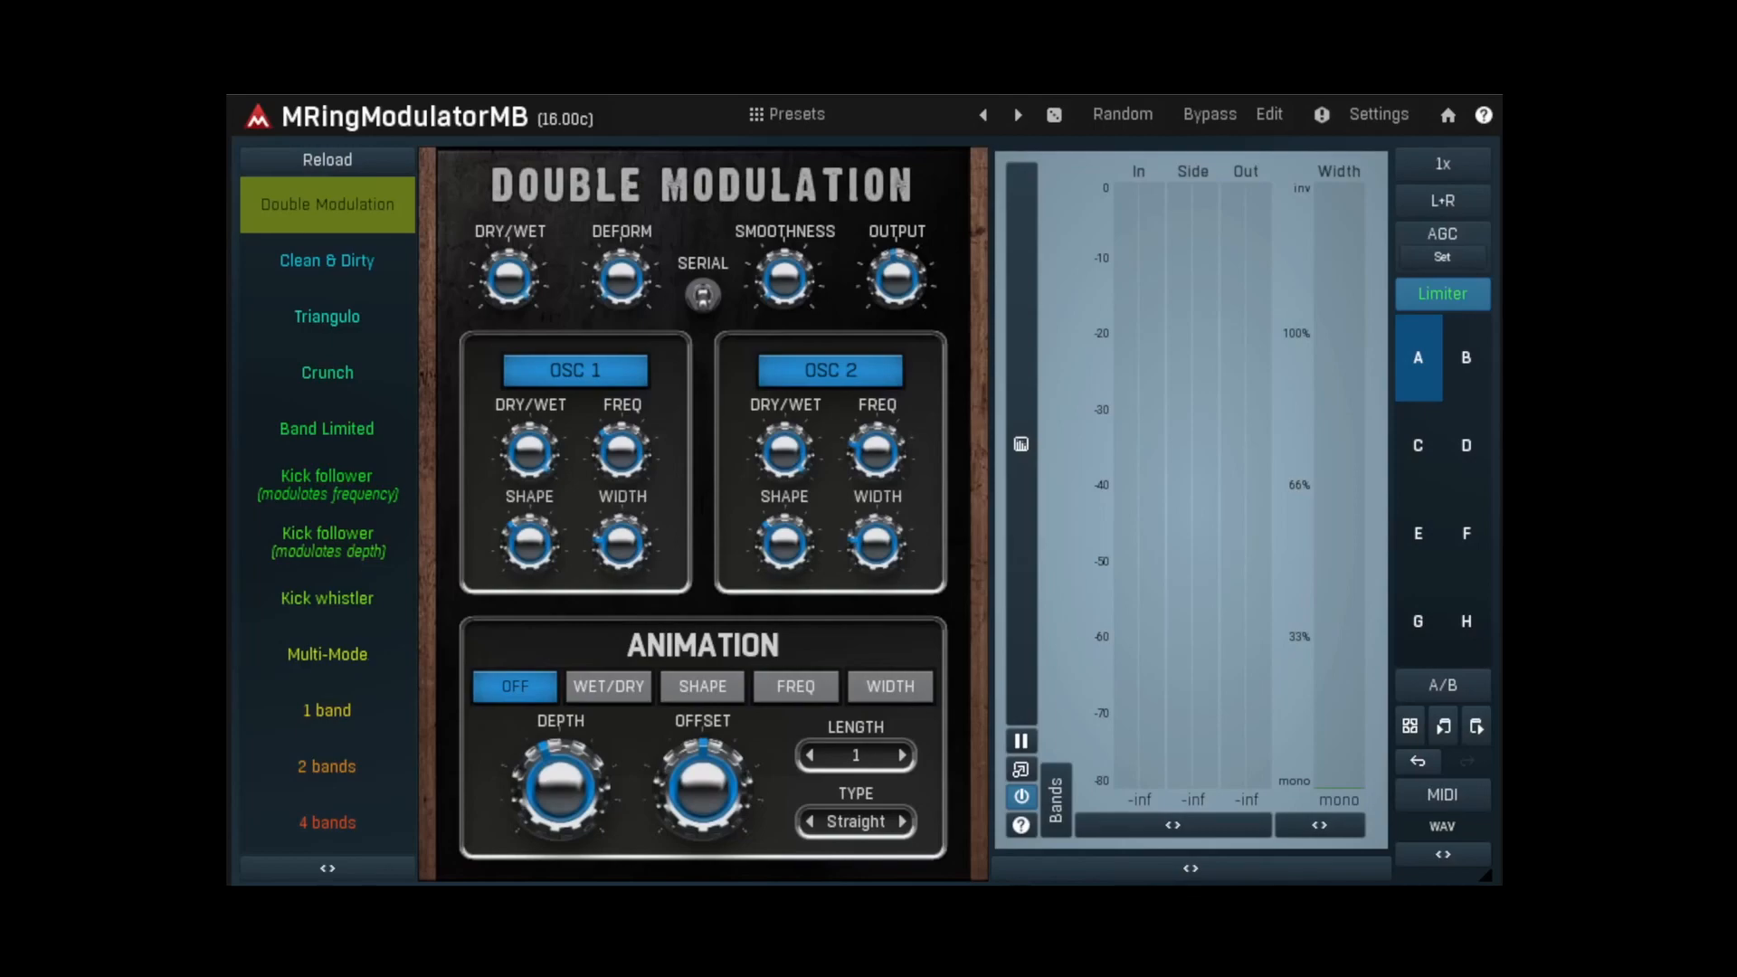
Audition the Kick whistler, Multi-Mode and 2 bands presets, nudging separation toward side A.
left_click(325, 599)
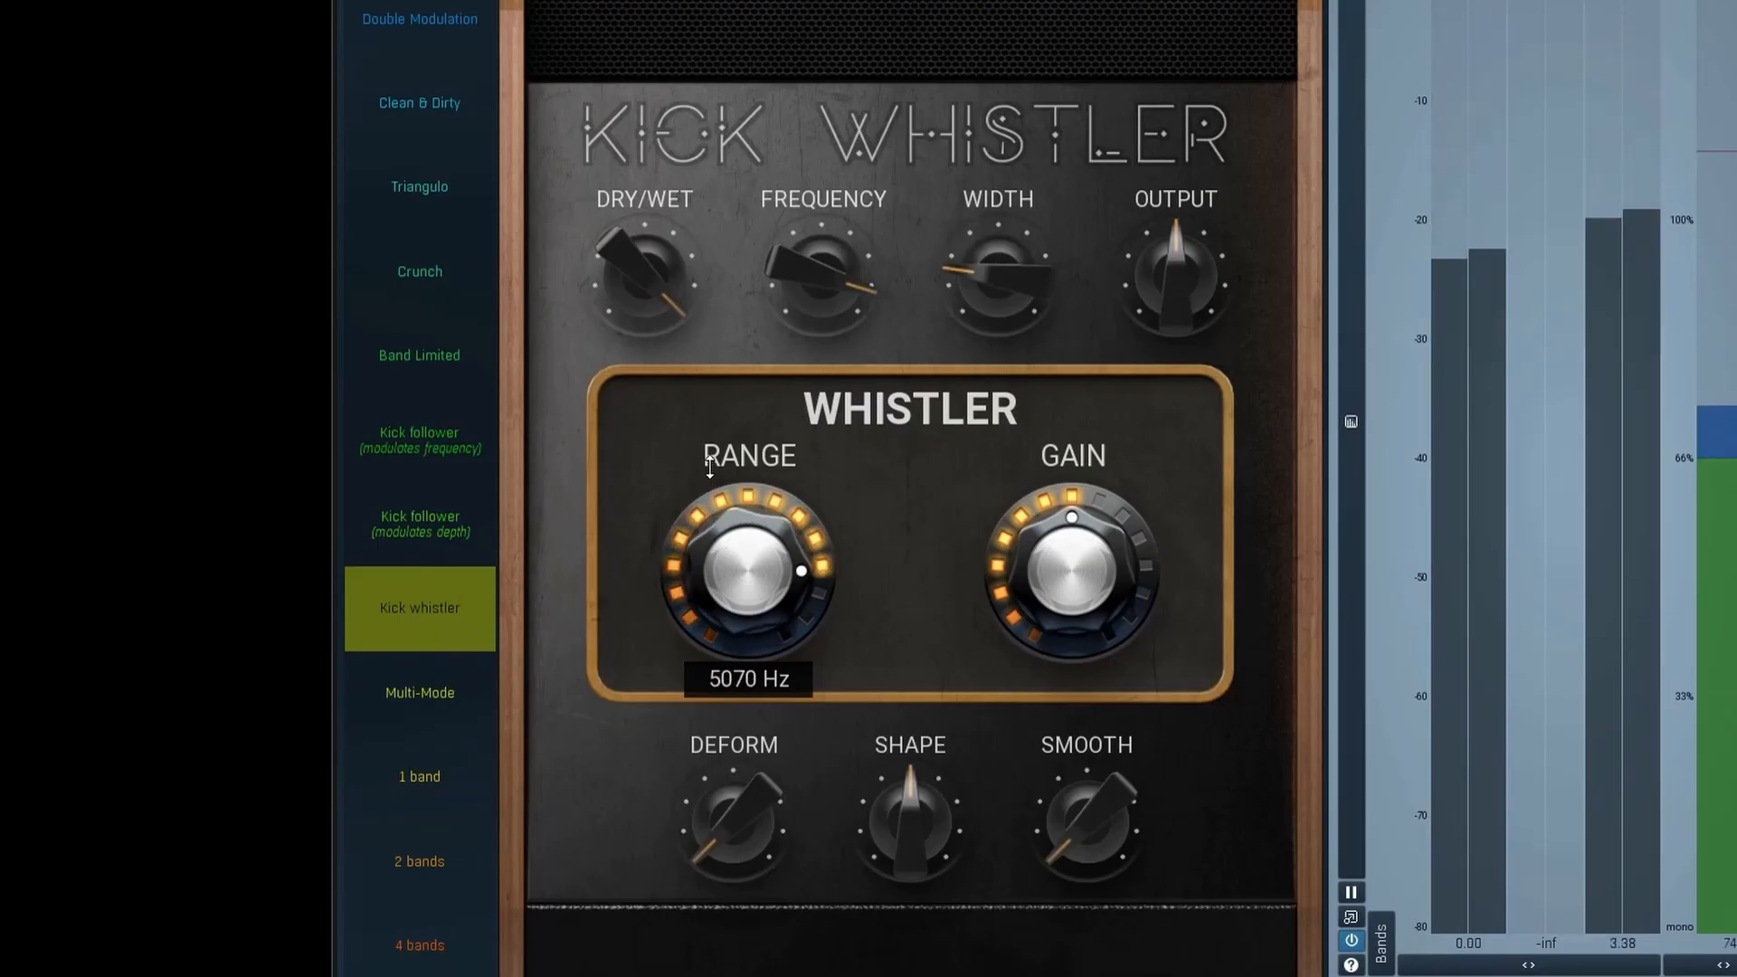
left_click(418, 693)
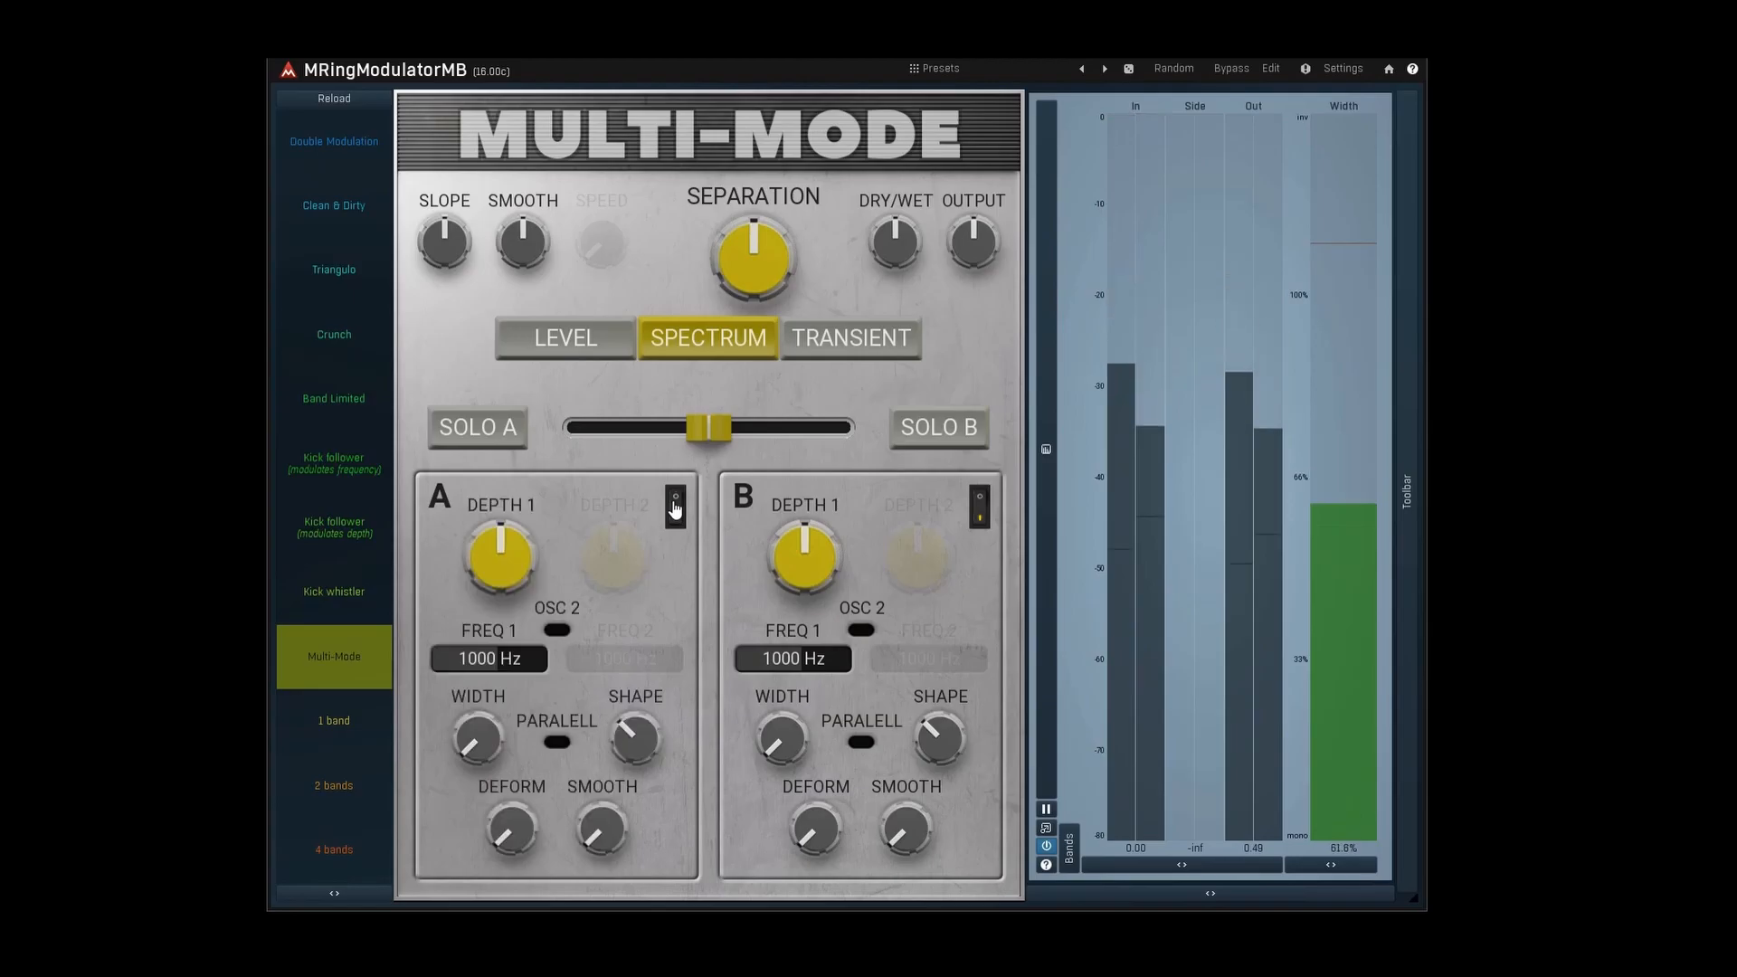
left_click_drag(707, 426, 610, 425)
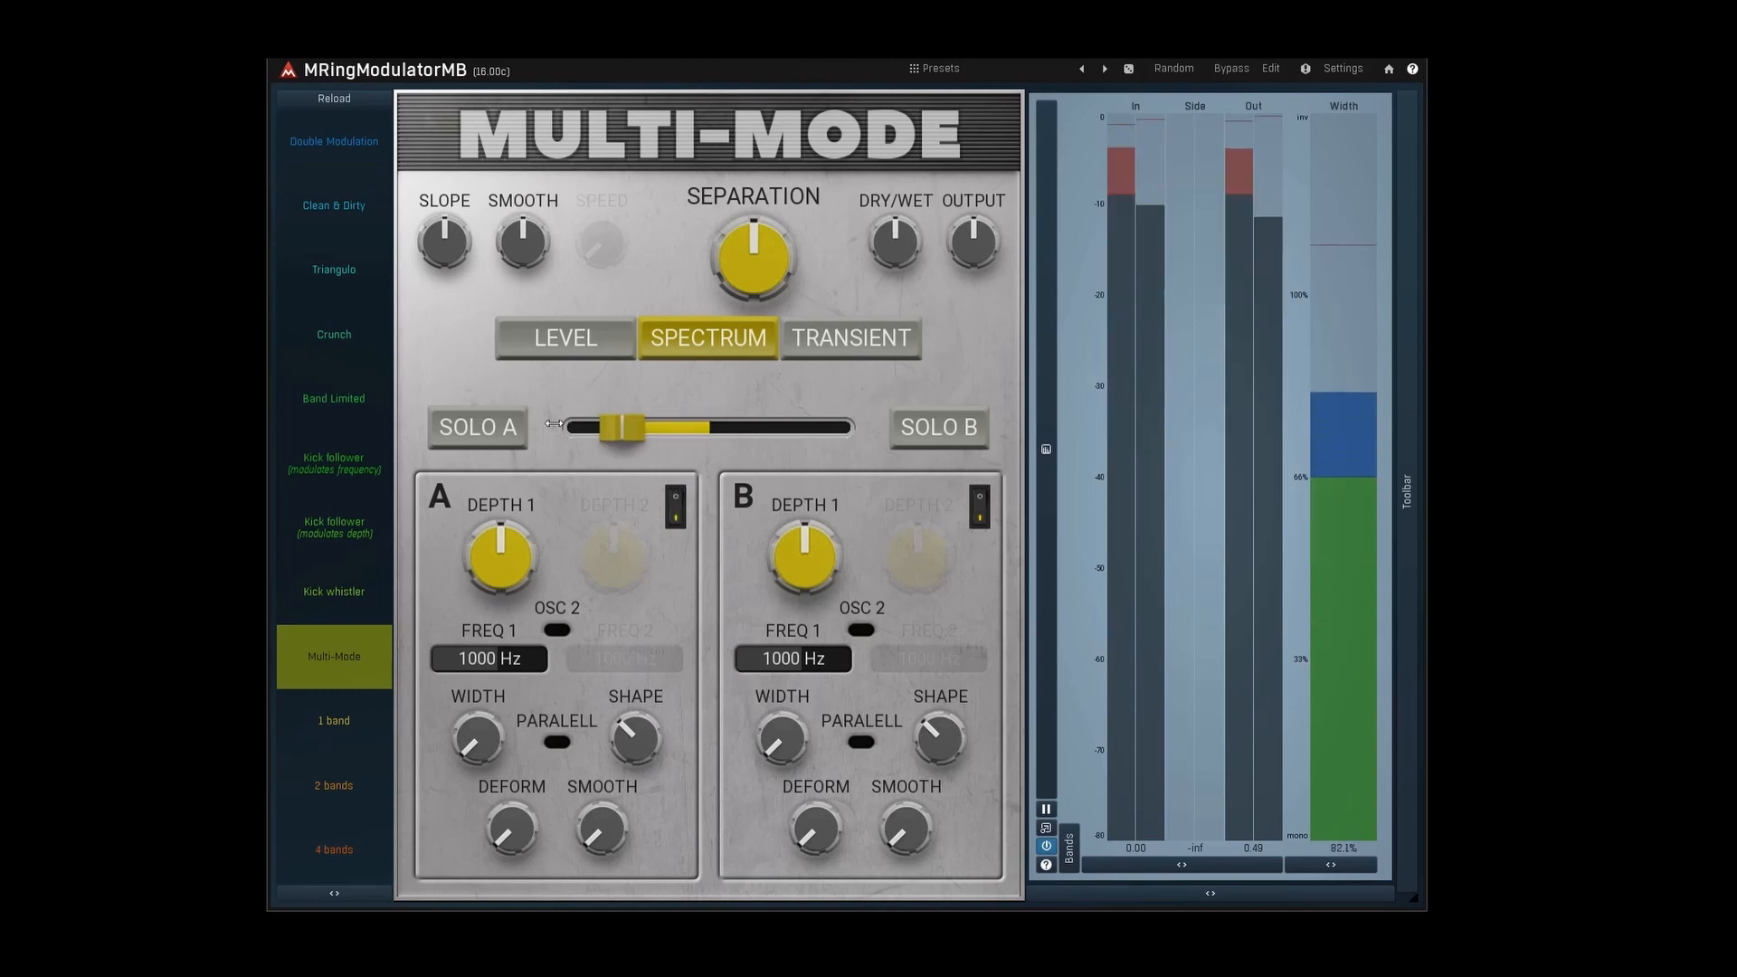
left_click(333, 790)
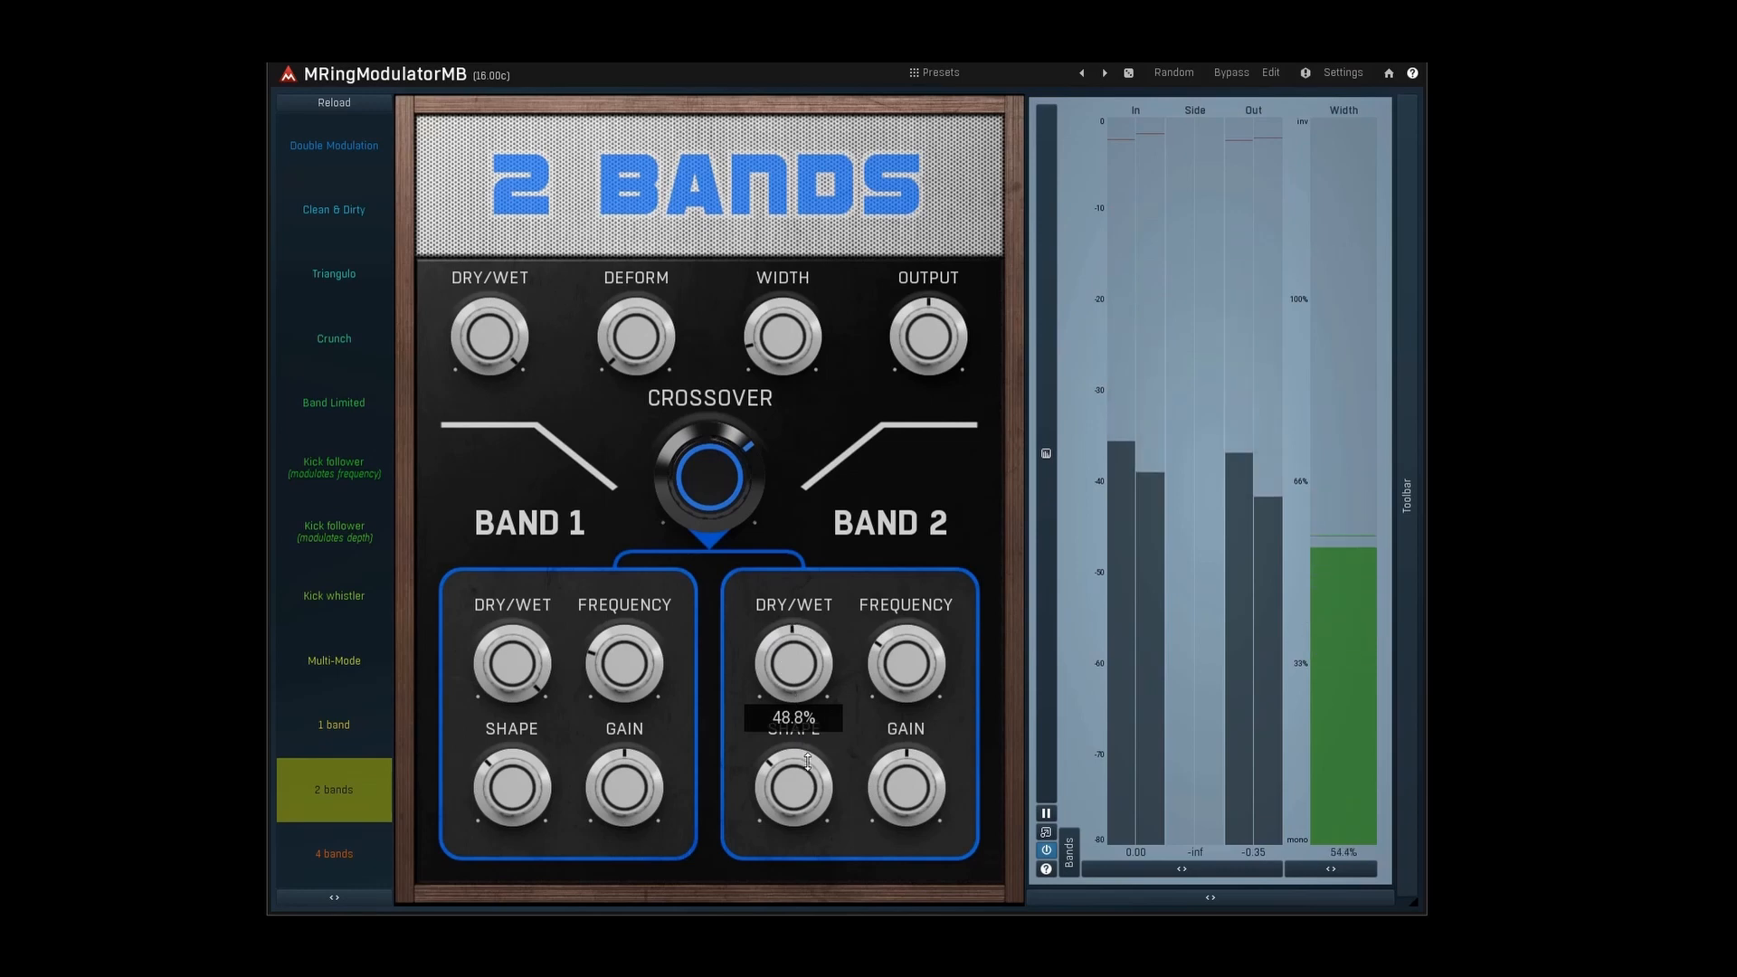
Settle on Double Modulation after trying 1 band and Triangulo, and animate its oscillator FREQ.
left_click(333, 145)
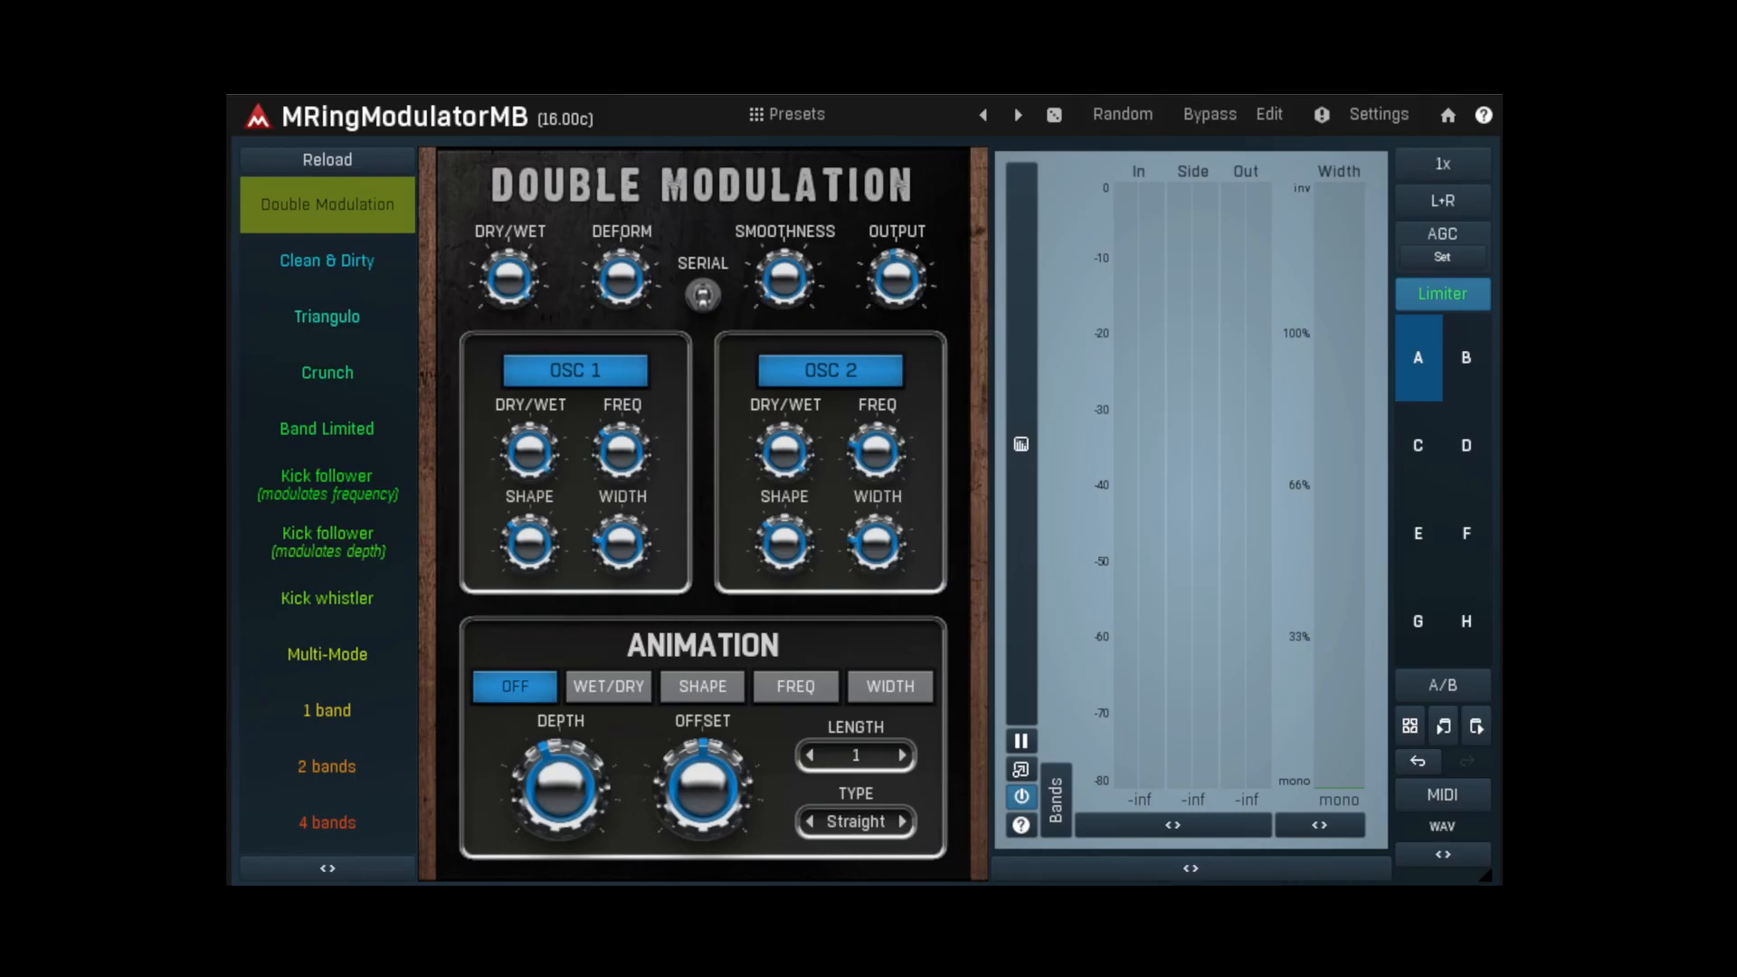
left_click(326, 709)
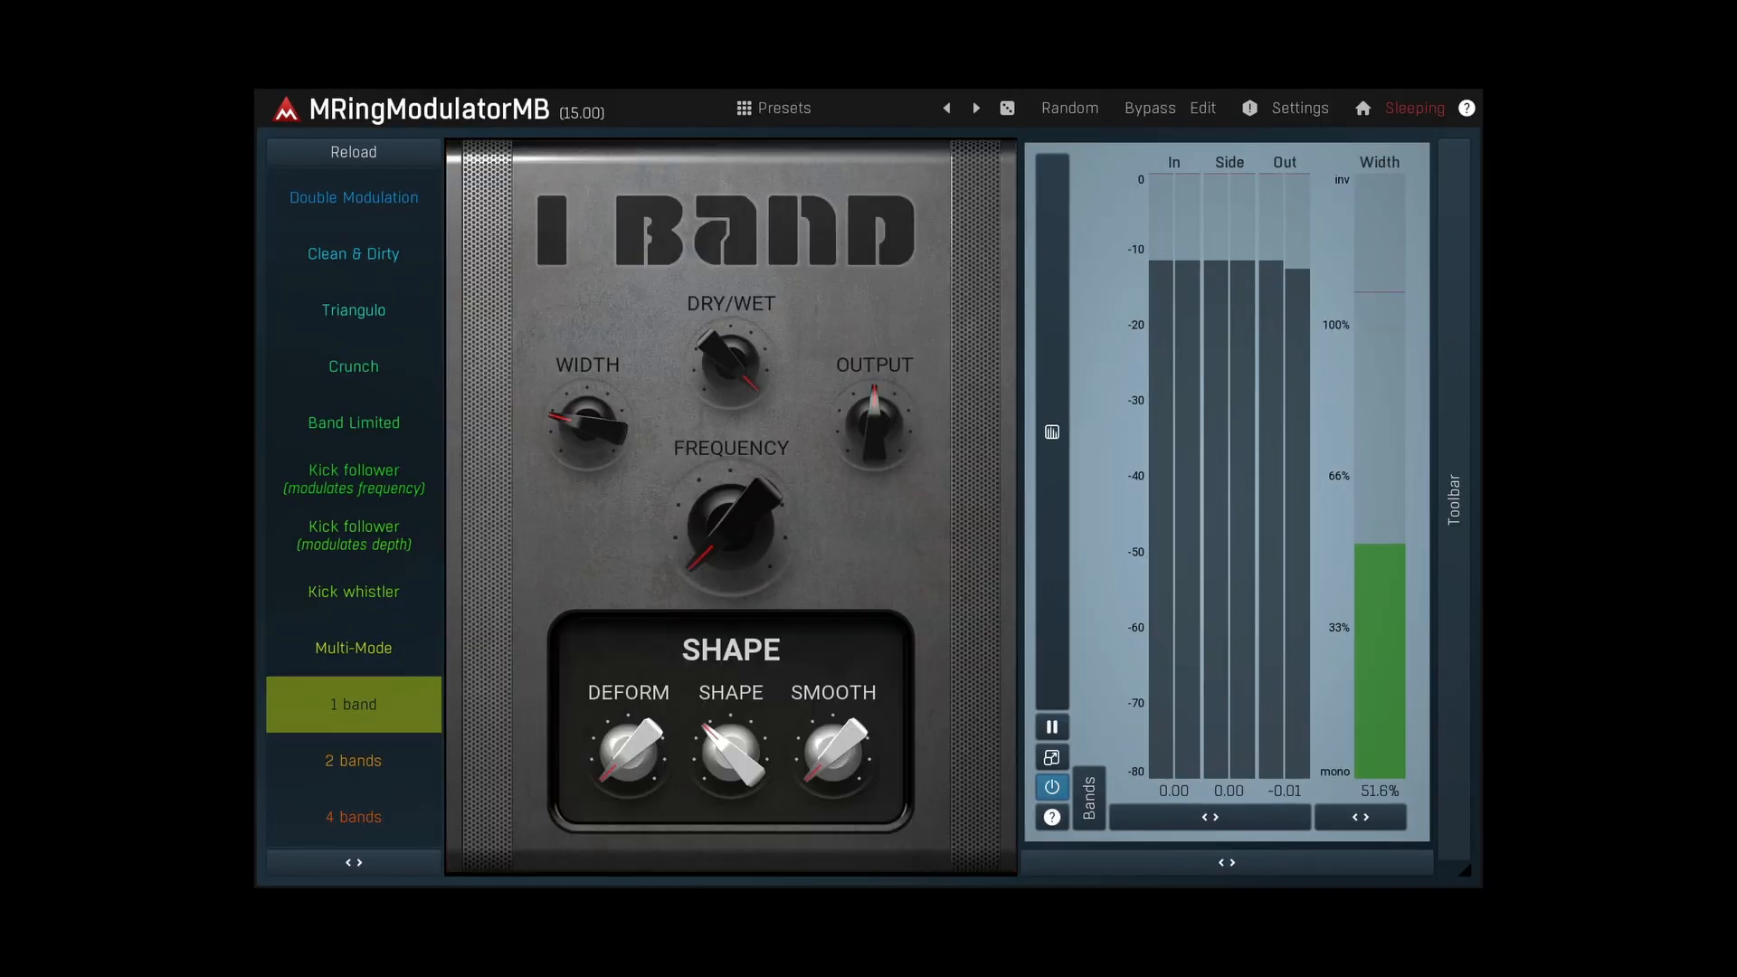
left_click(353, 309)
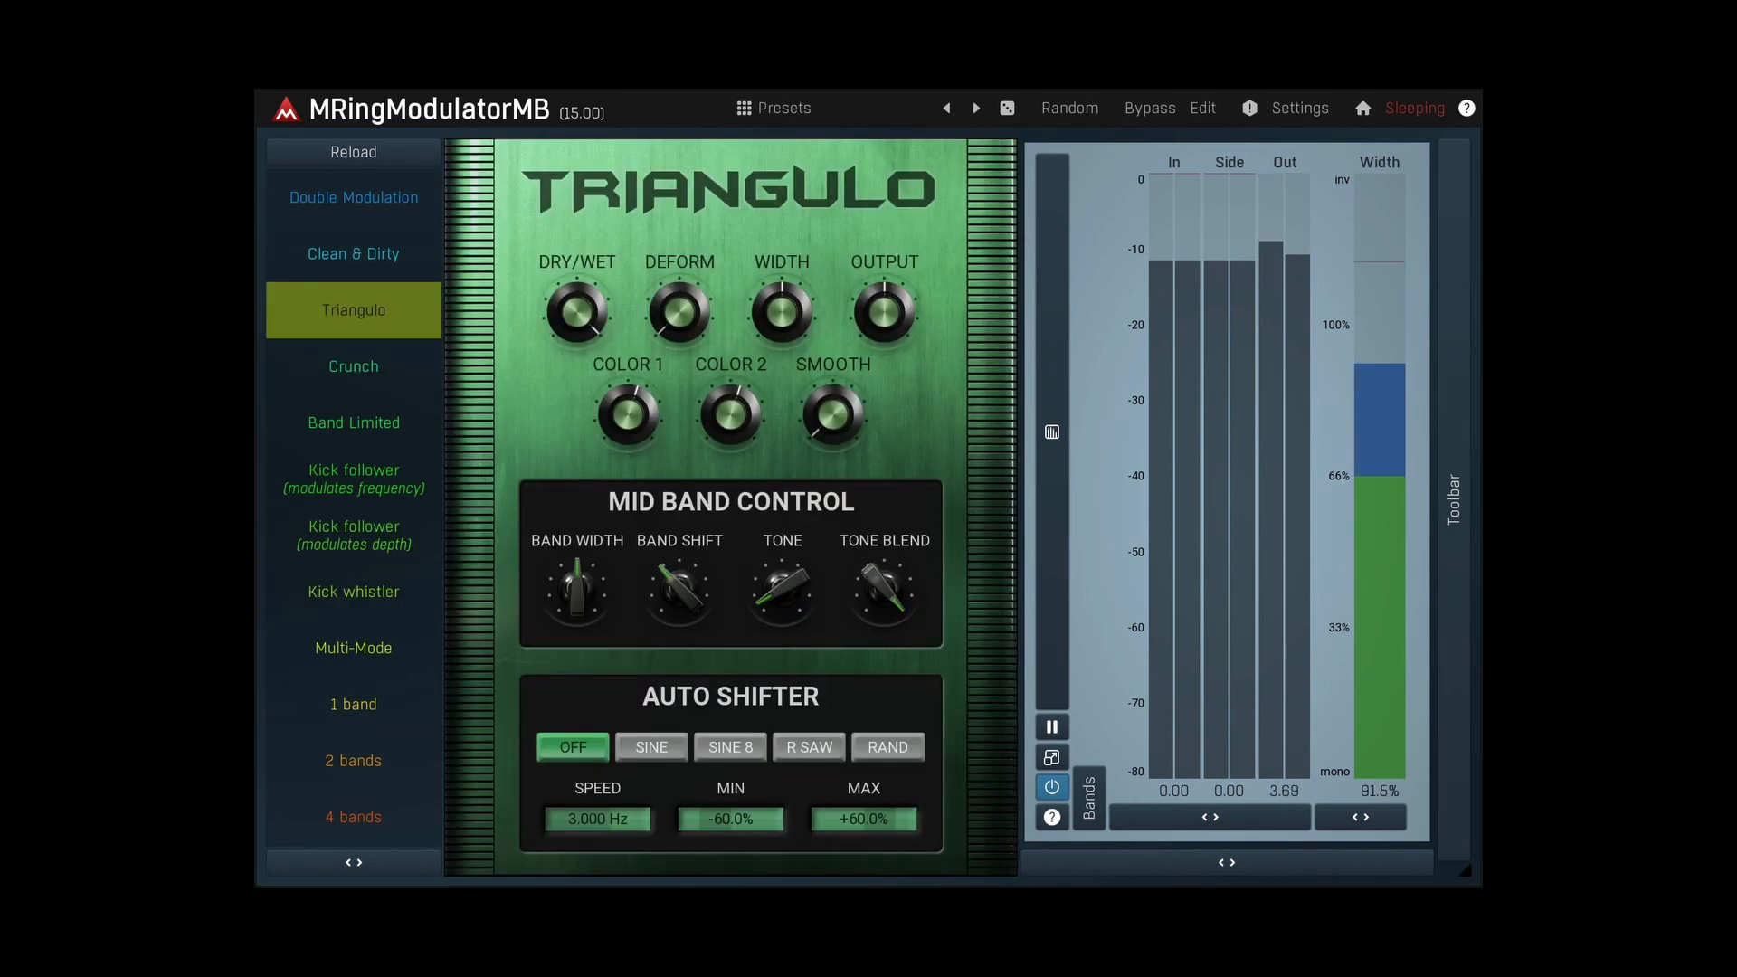
left_click(352, 197)
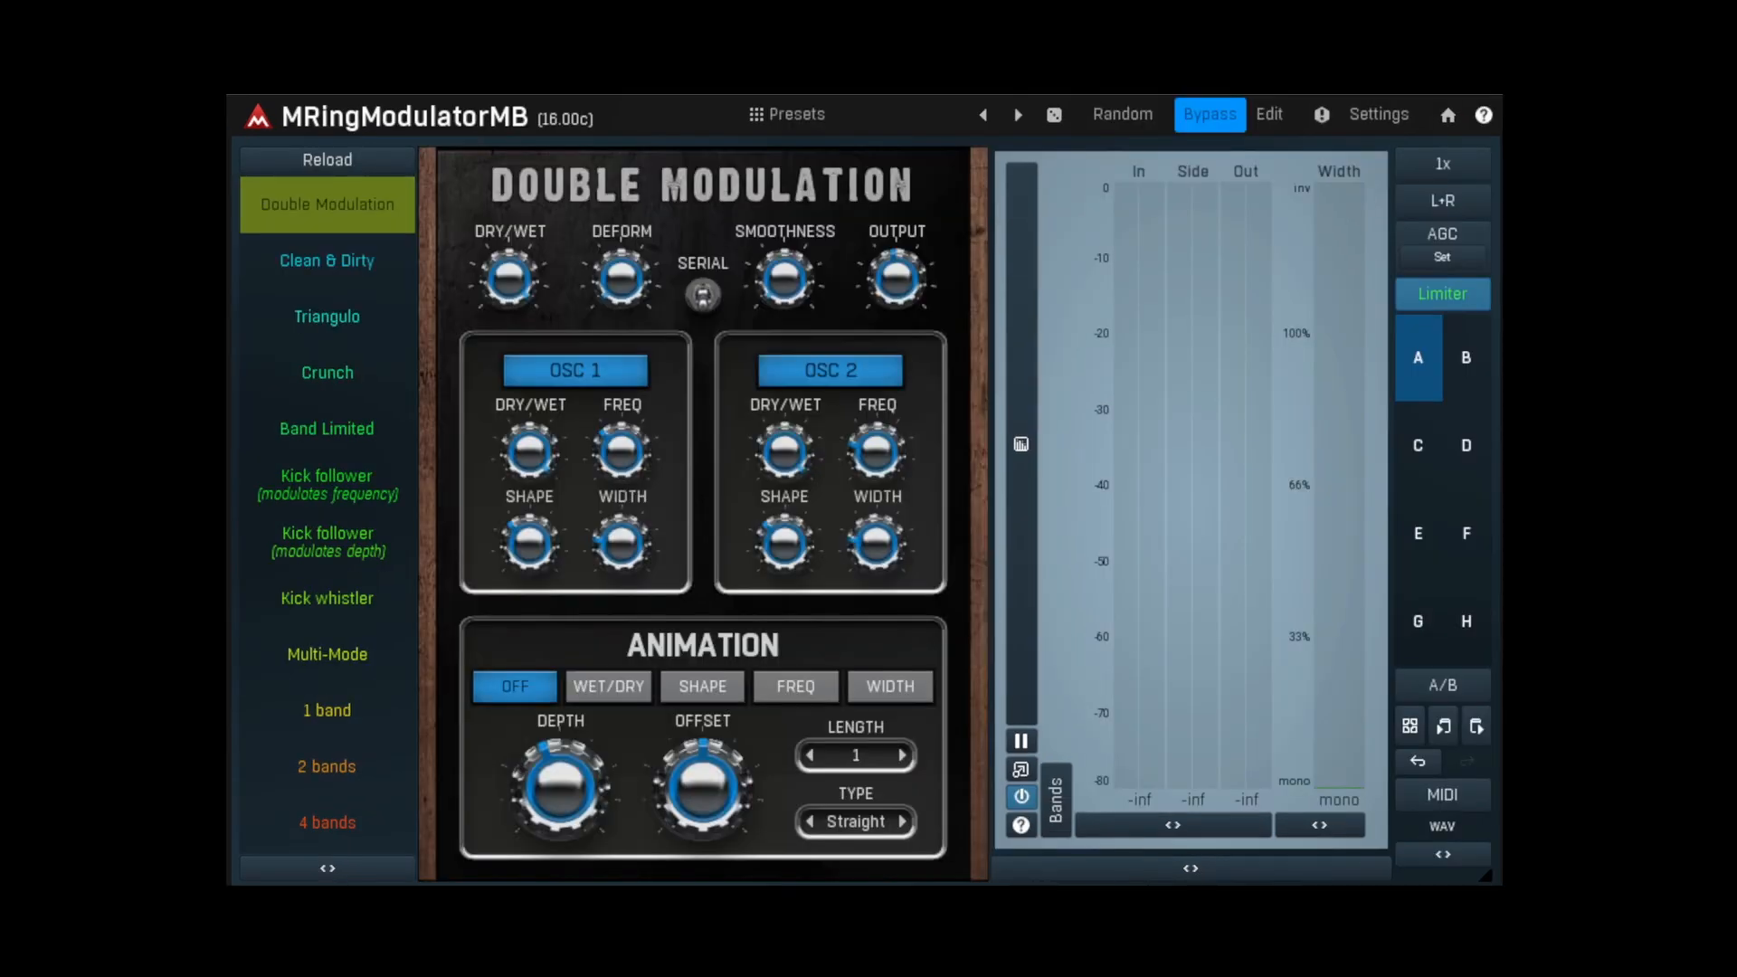
left_click(1209, 114)
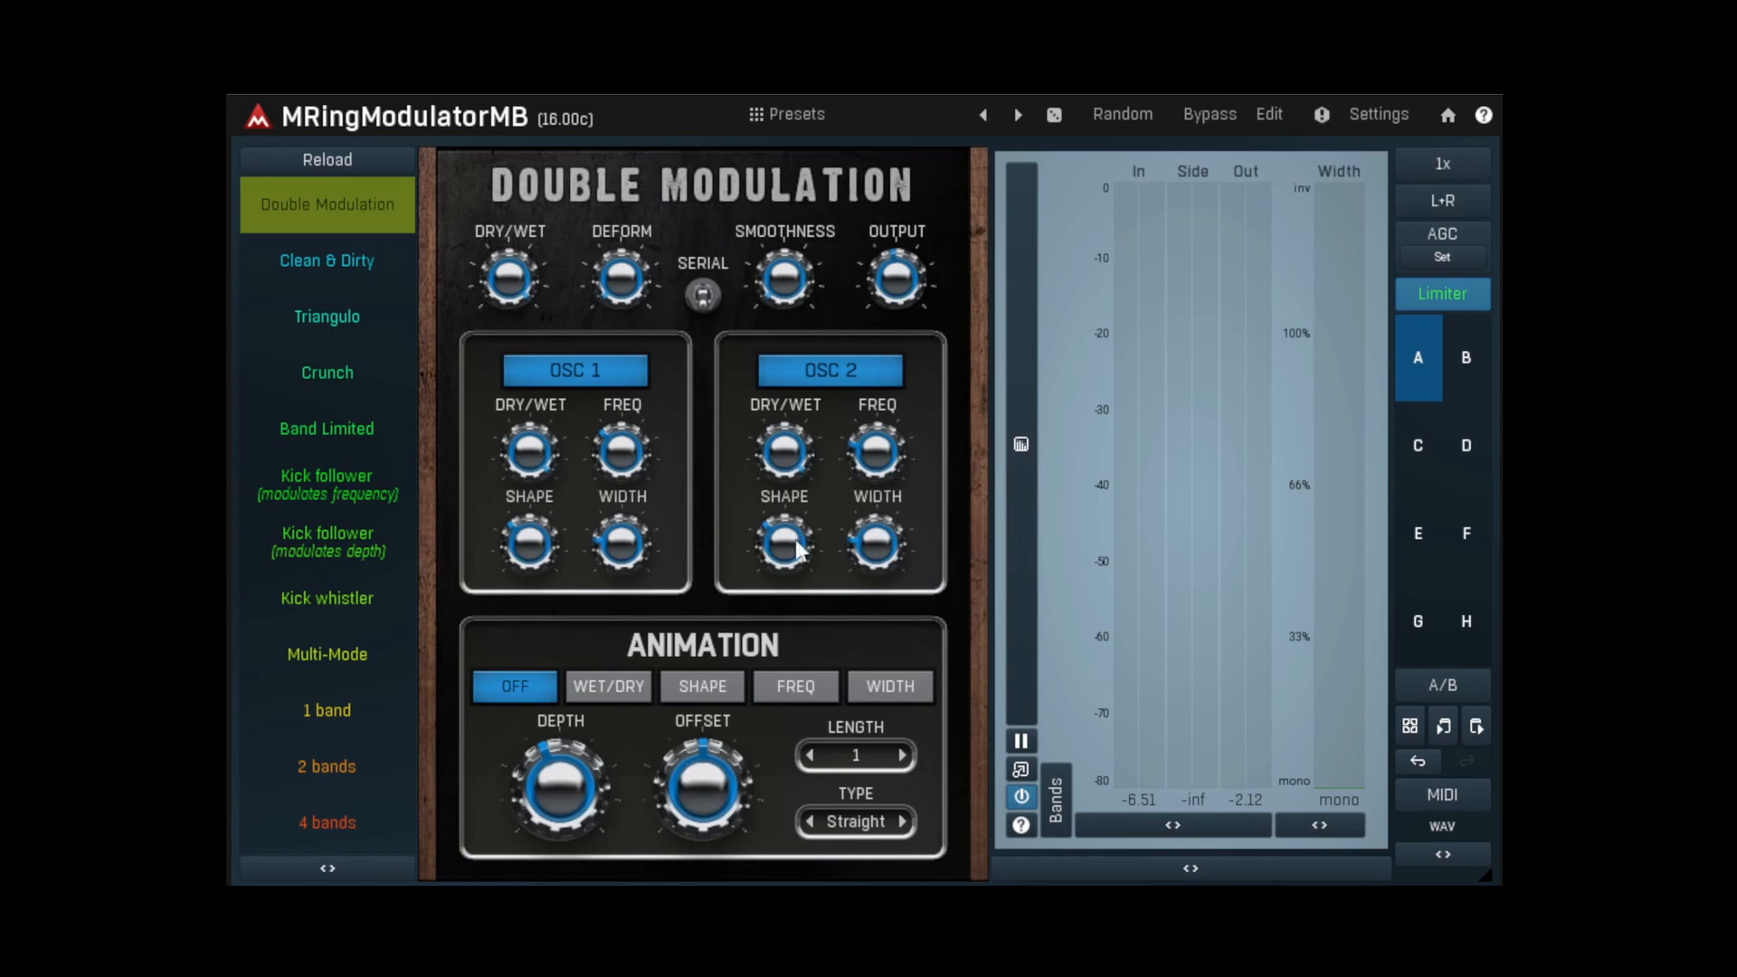
left_click(794, 686)
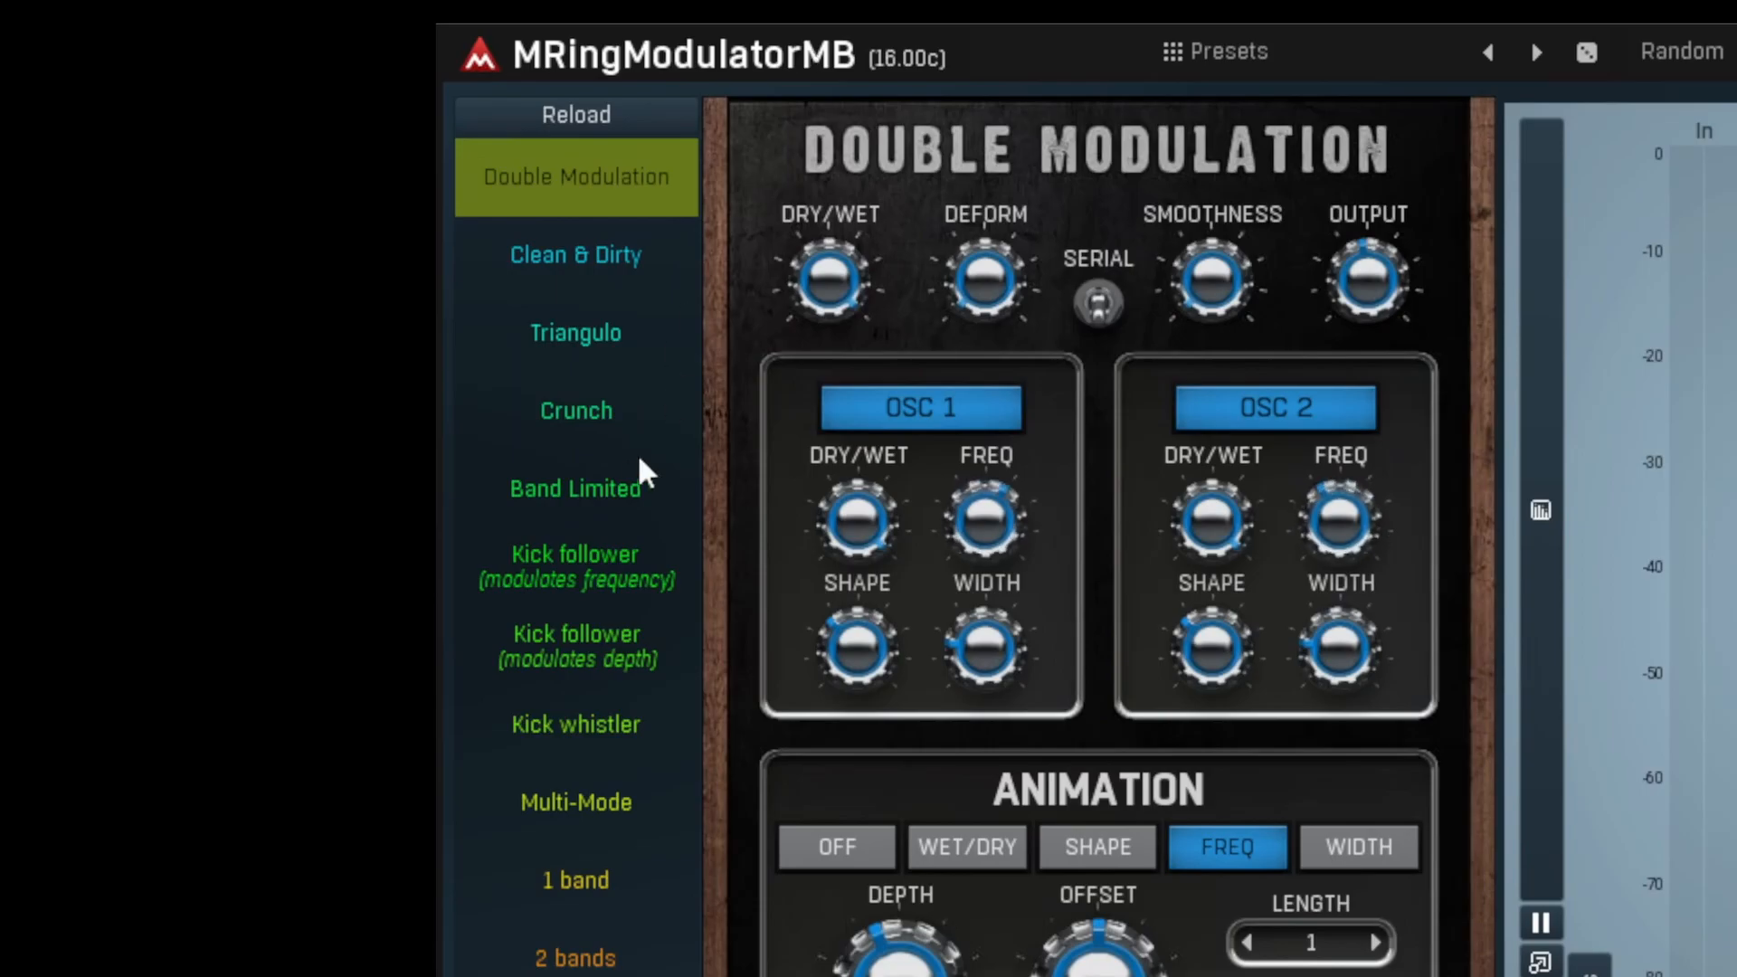
Load Band Limited then 4 bands, and show Band 1's oscillator settings in the Edit view.
left_click(573, 489)
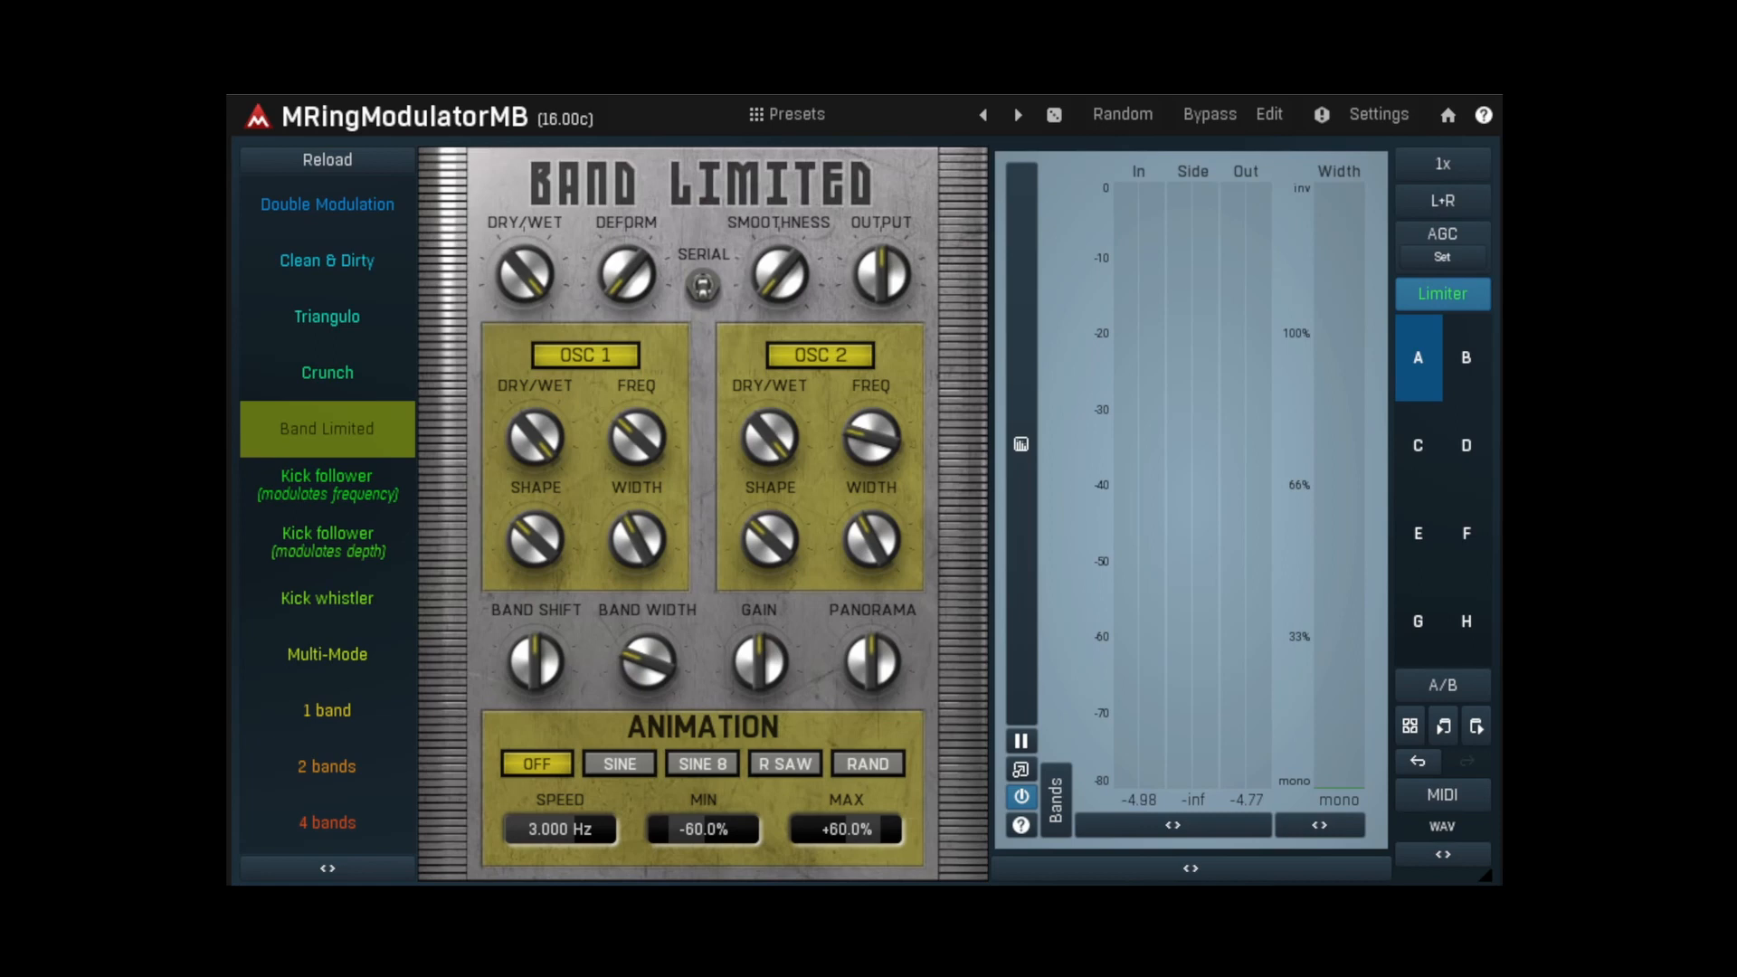
left_click(325, 822)
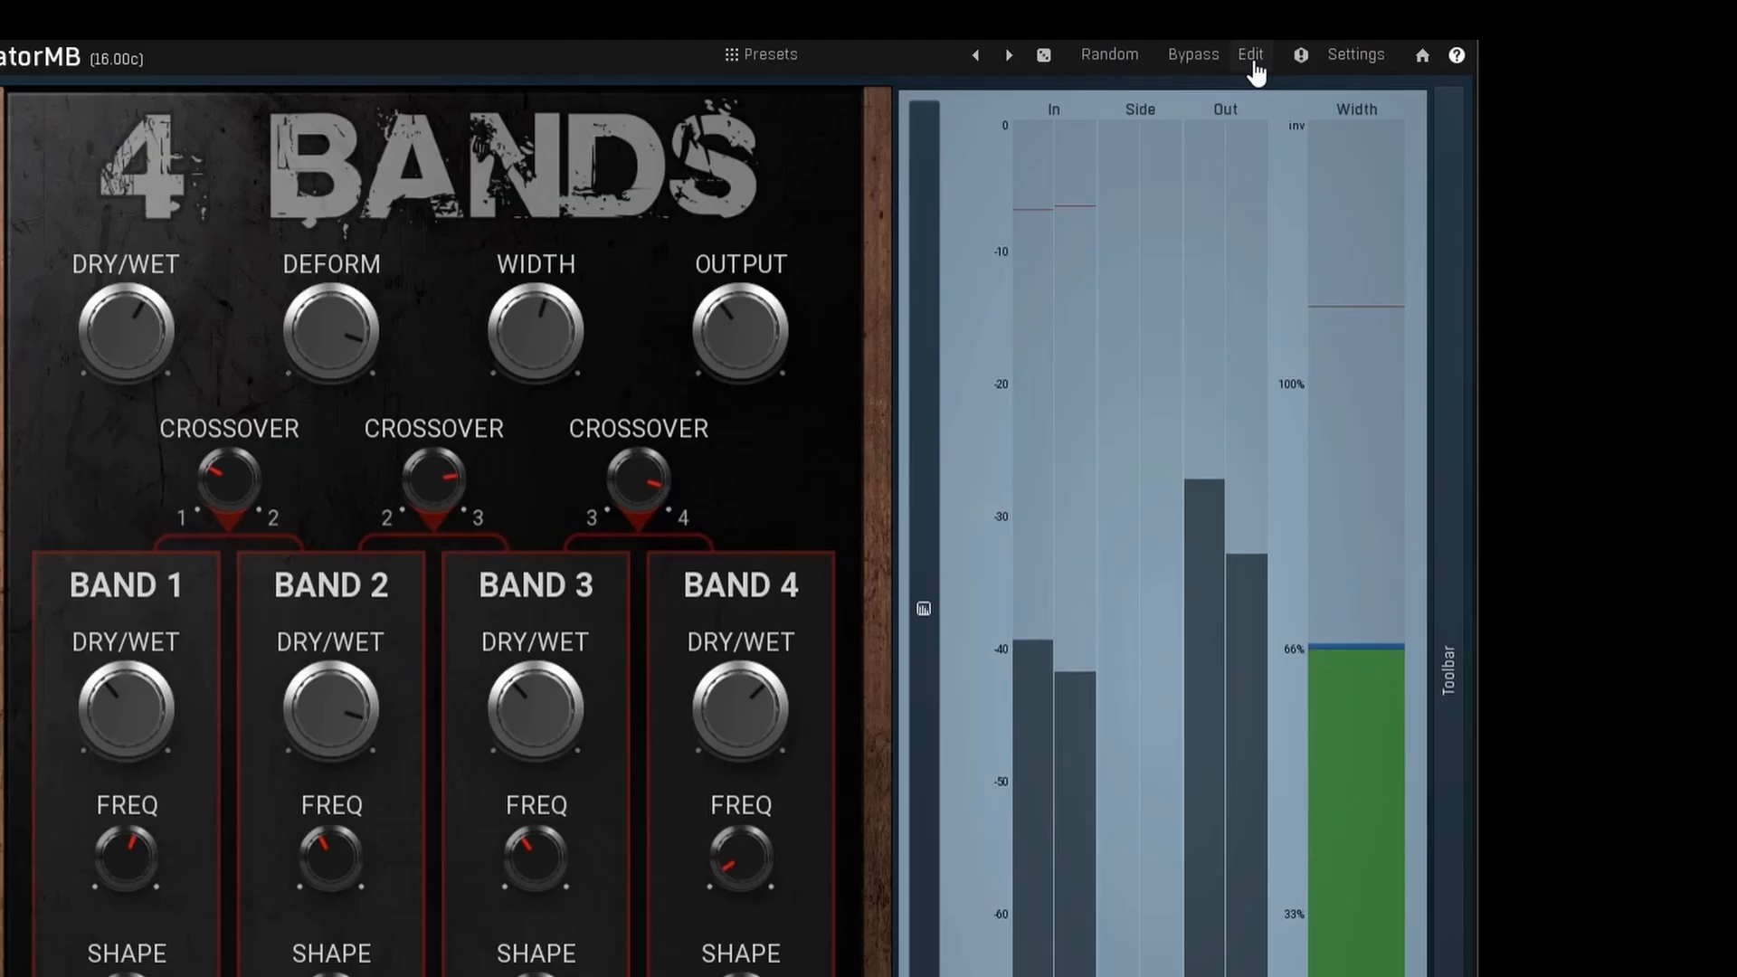
left_click(1250, 54)
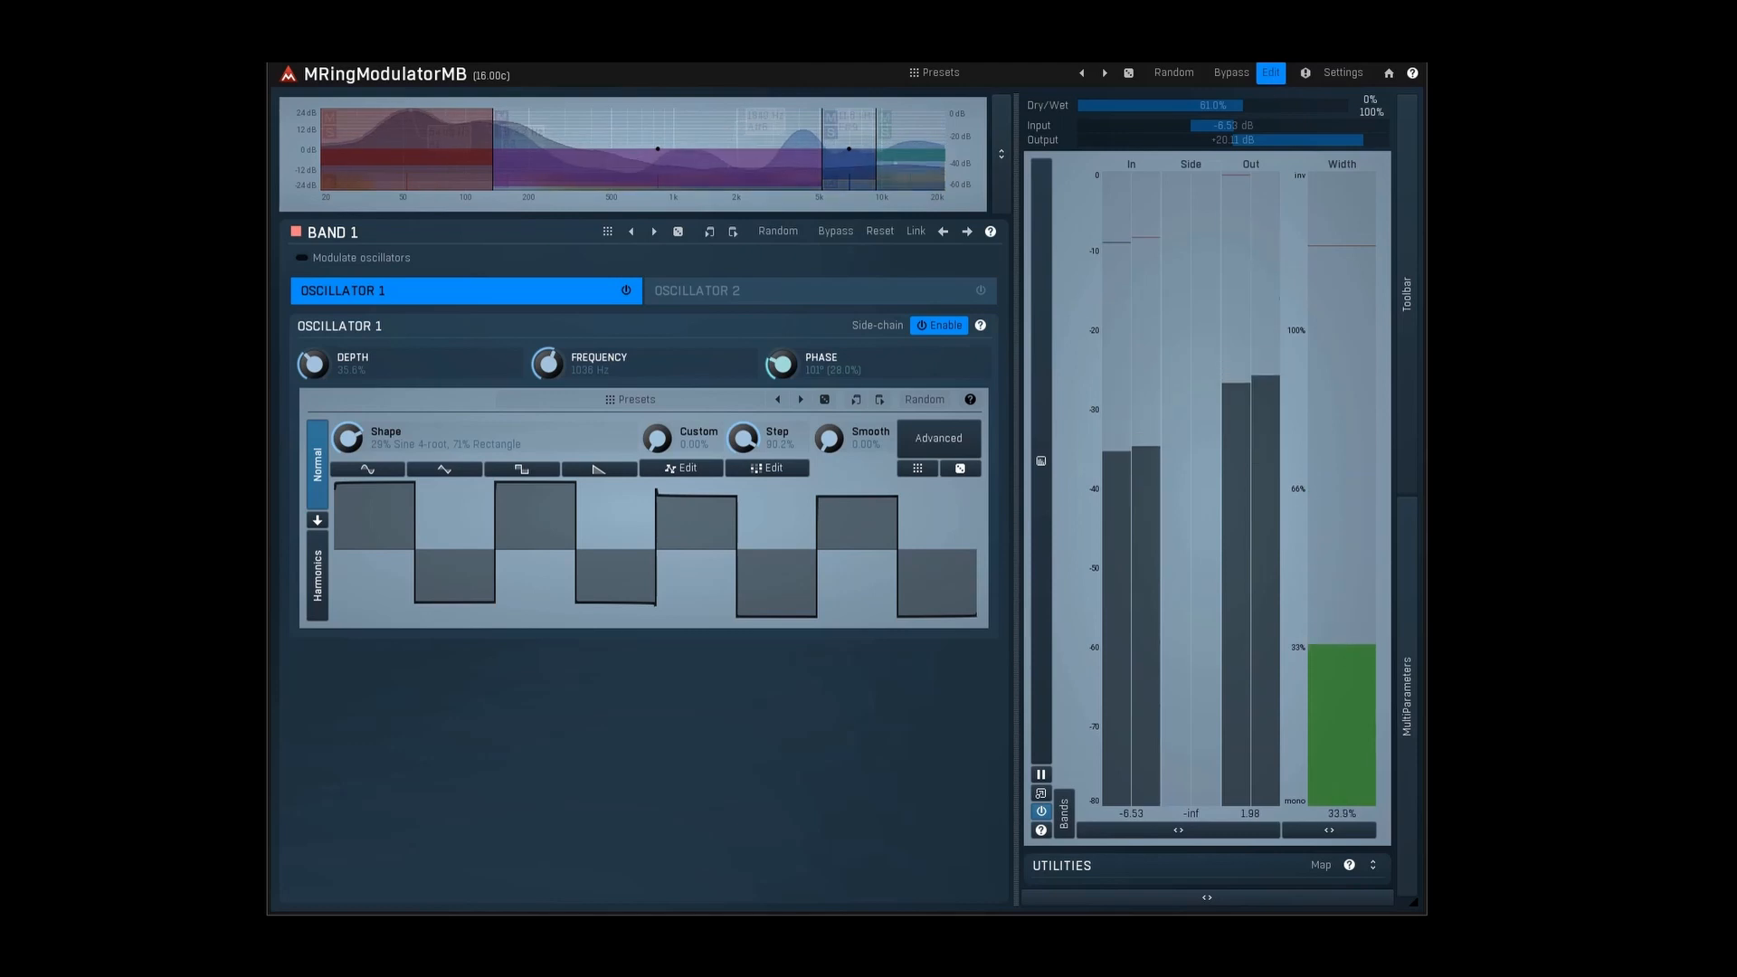